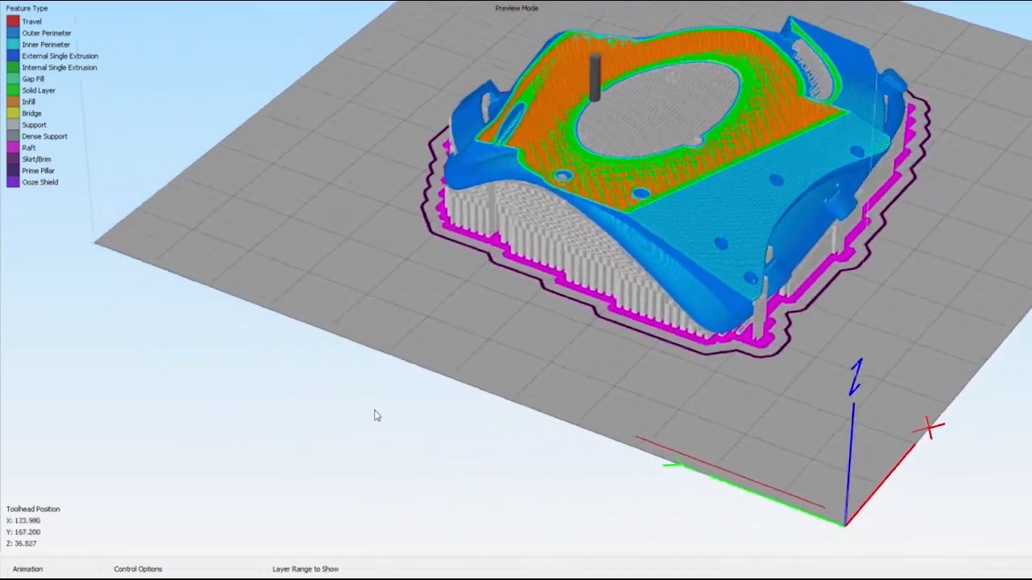
# Select the Coffee Maker item and set its Rotation Y to 90°.
pyautogui.moveTo(375, 415); pyautogui.dragTo(327, 339)
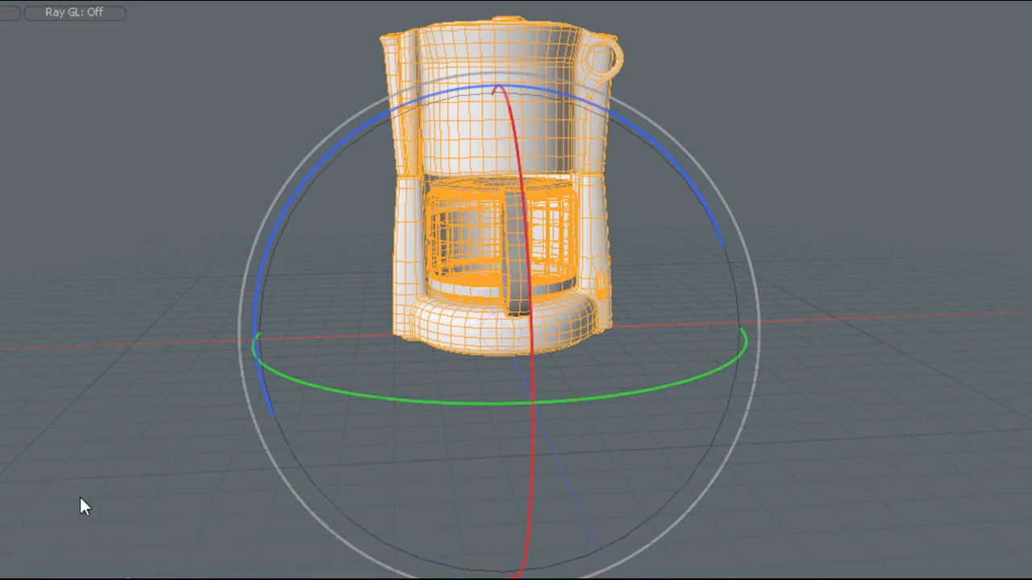
pyautogui.moveTo(89, 509)
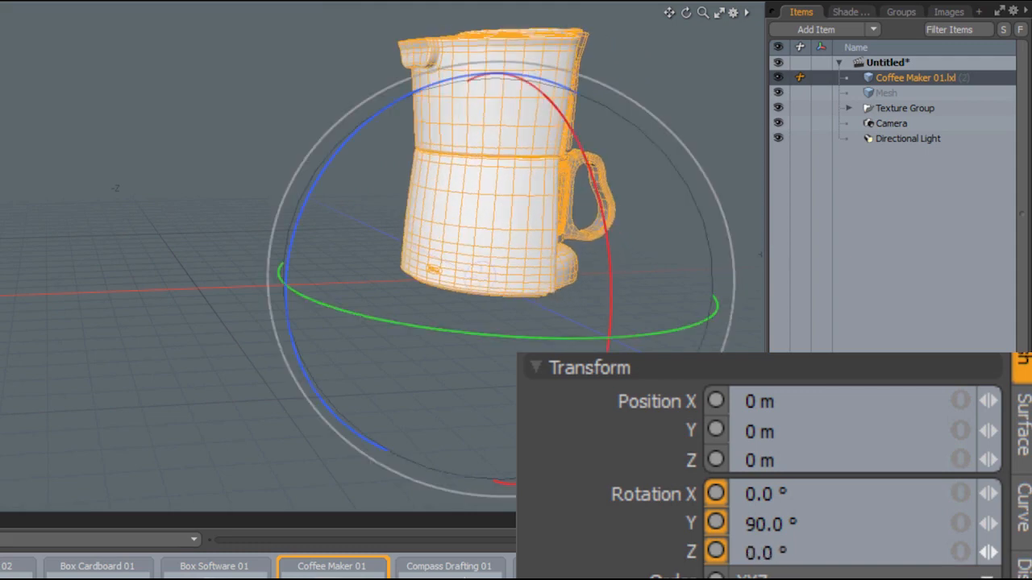
pyautogui.click(774, 494)
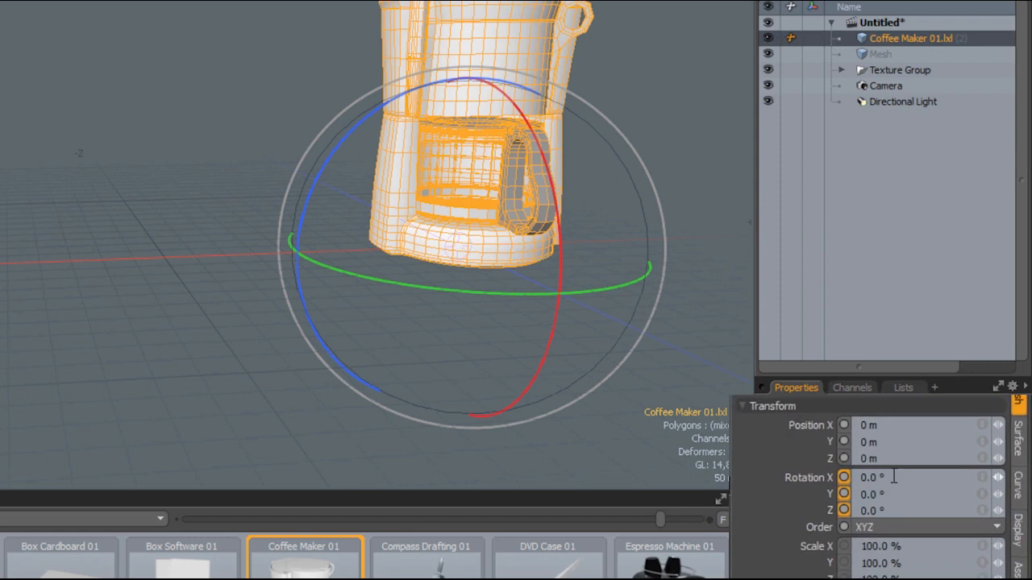
# Give the coffee maker rotations of 15° on X, 30° on Y and 70° on Z.
pyautogui.write('15')
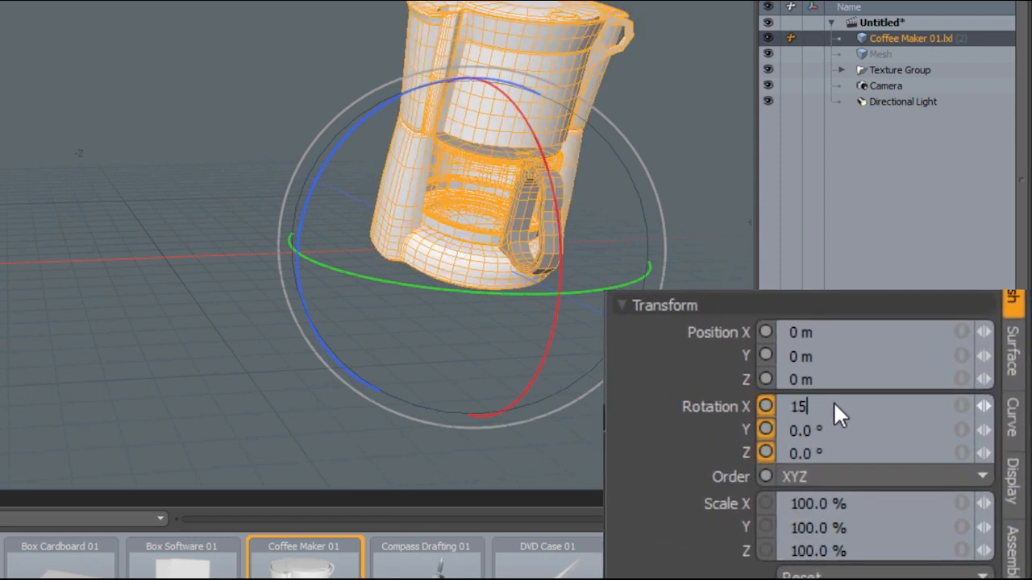
pyautogui.write('30')
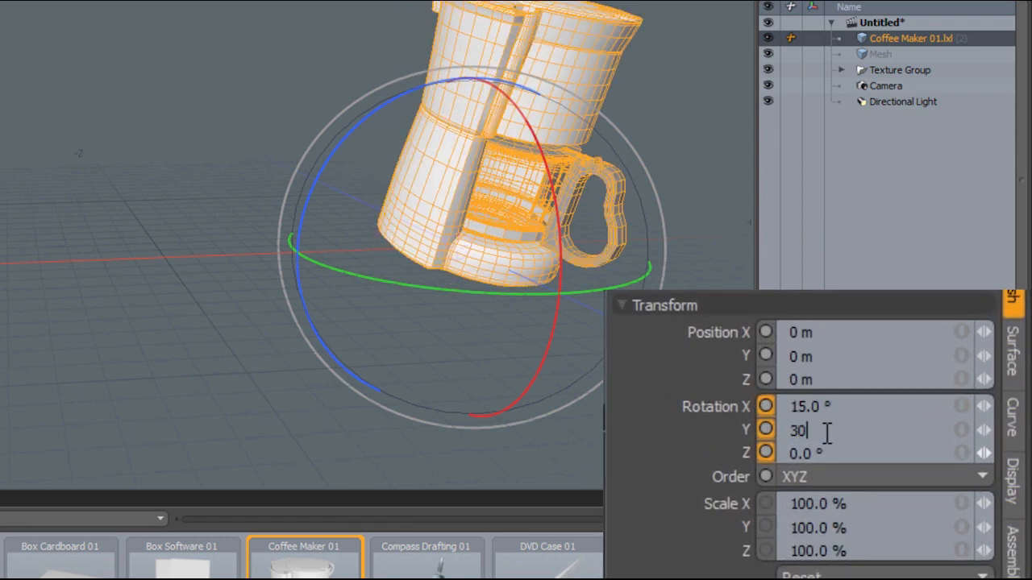
pyautogui.press('Tab')
pyautogui.write('70')
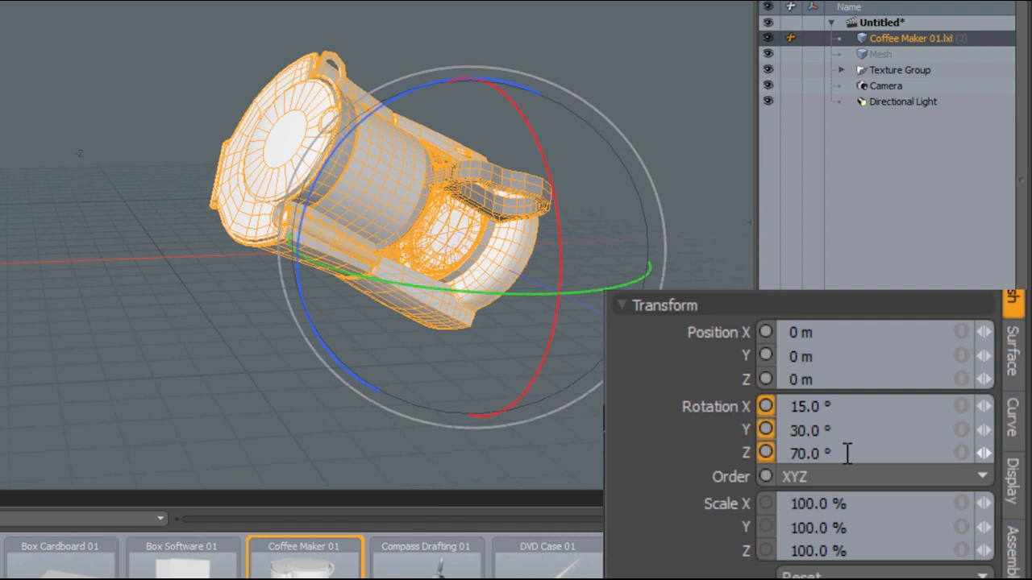
pyautogui.moveTo(891, 480)
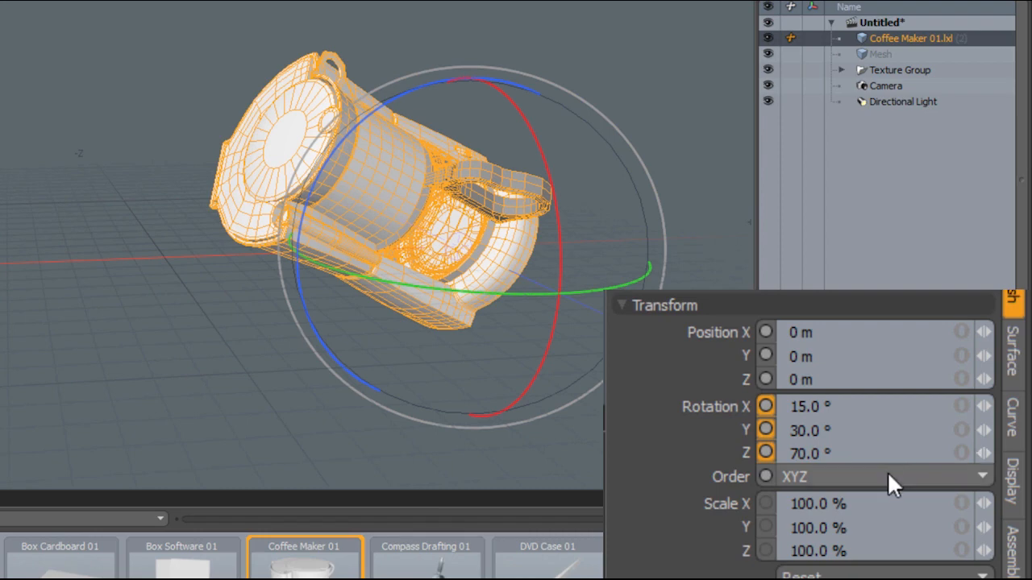
pyautogui.click(875, 476)
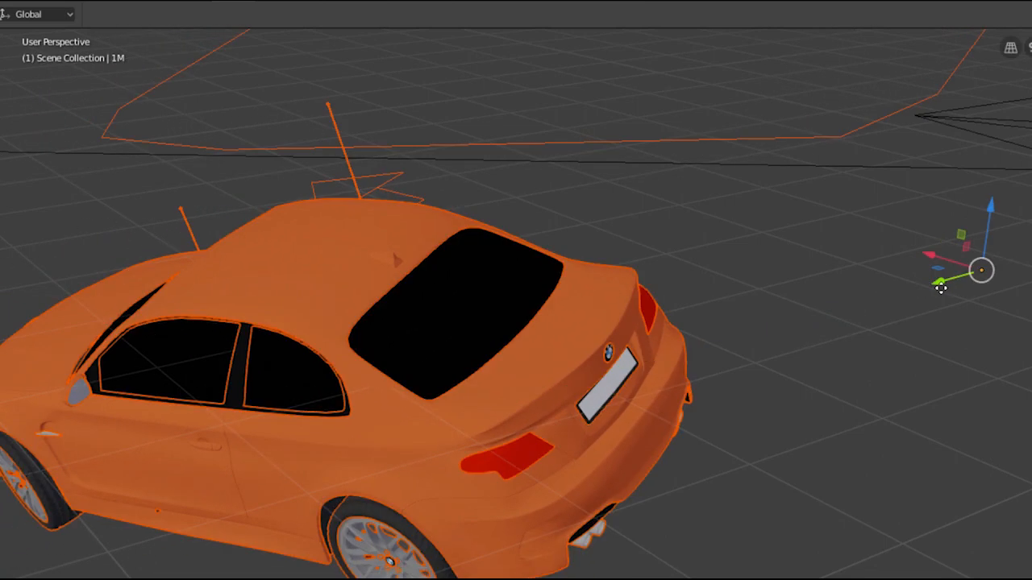
pyautogui.moveTo(941, 286)
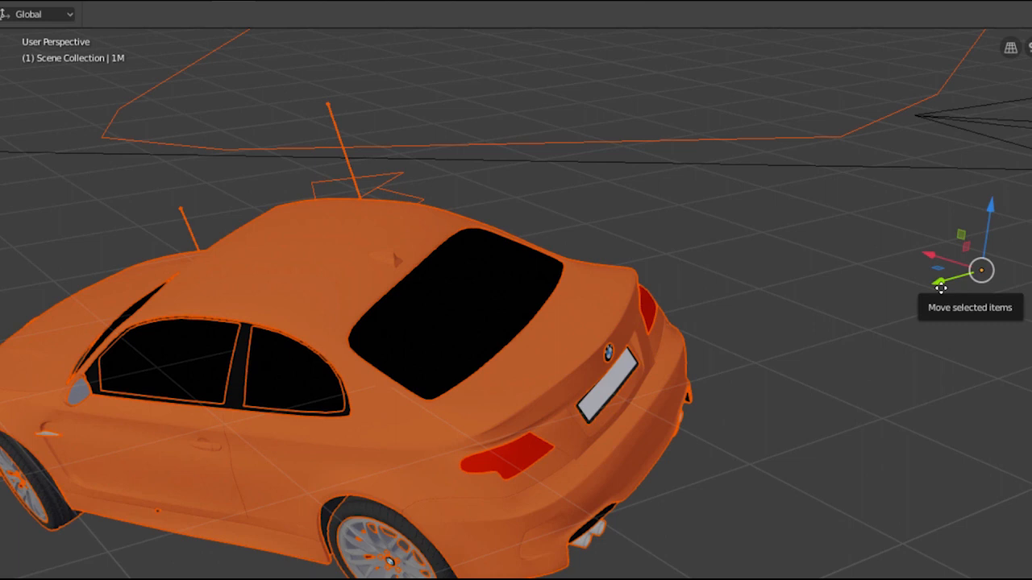
# Switch Blender's Transform Orientation from Global to Local.
pyautogui.click(36, 14)
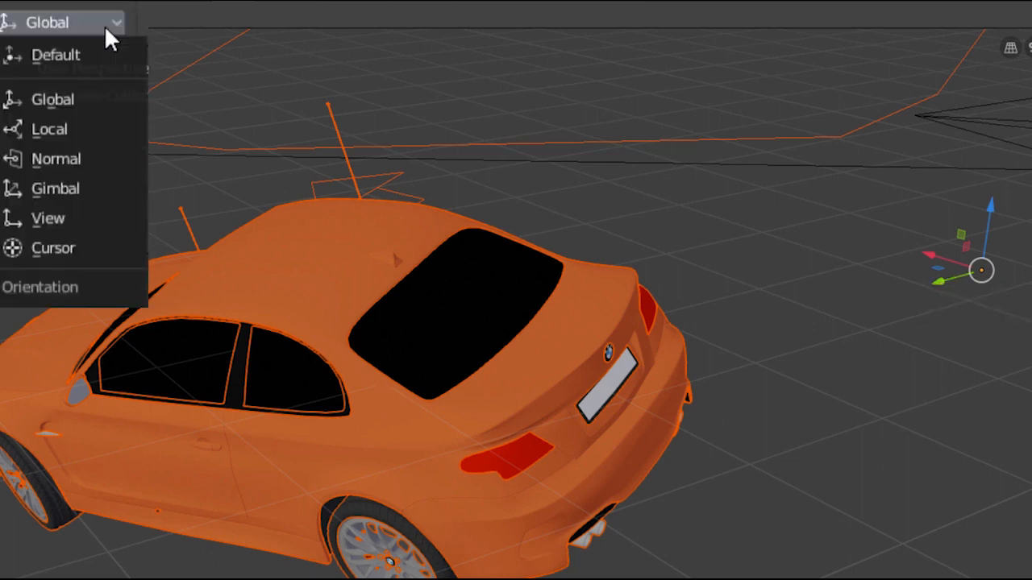
pyautogui.click(49, 129)
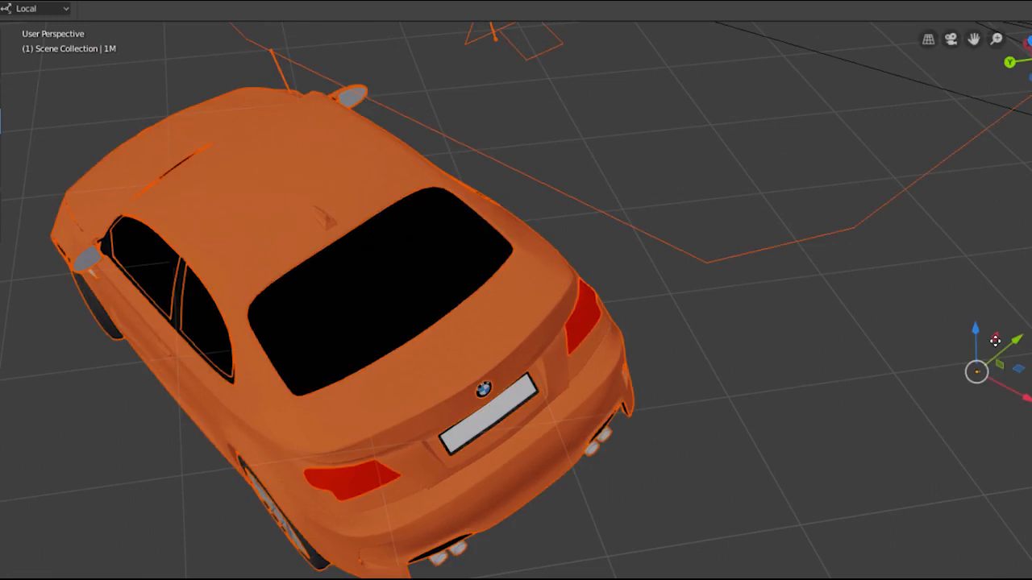
pyautogui.moveTo(995, 345)
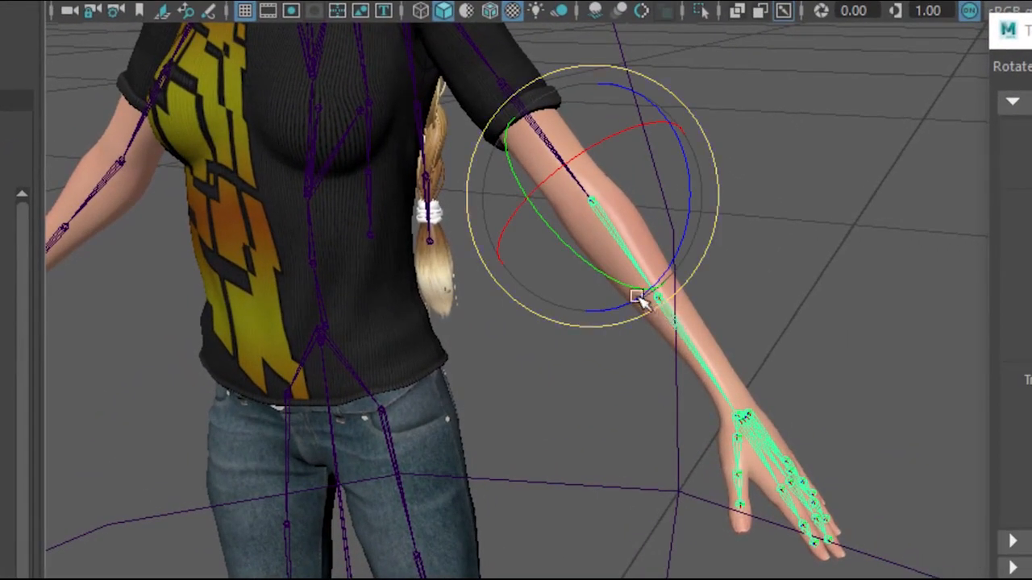
# Rotate the forearm around the elbow joint, raising the hand outward.
pyautogui.moveTo(641, 302); pyautogui.dragTo(548, 278)
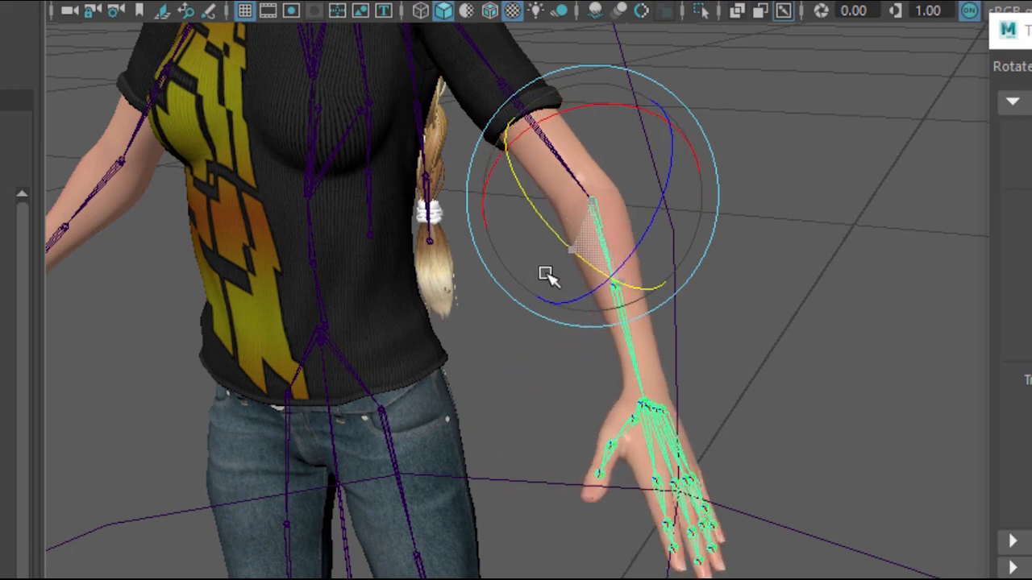
pyautogui.moveTo(549, 274); pyautogui.dragTo(661, 456)
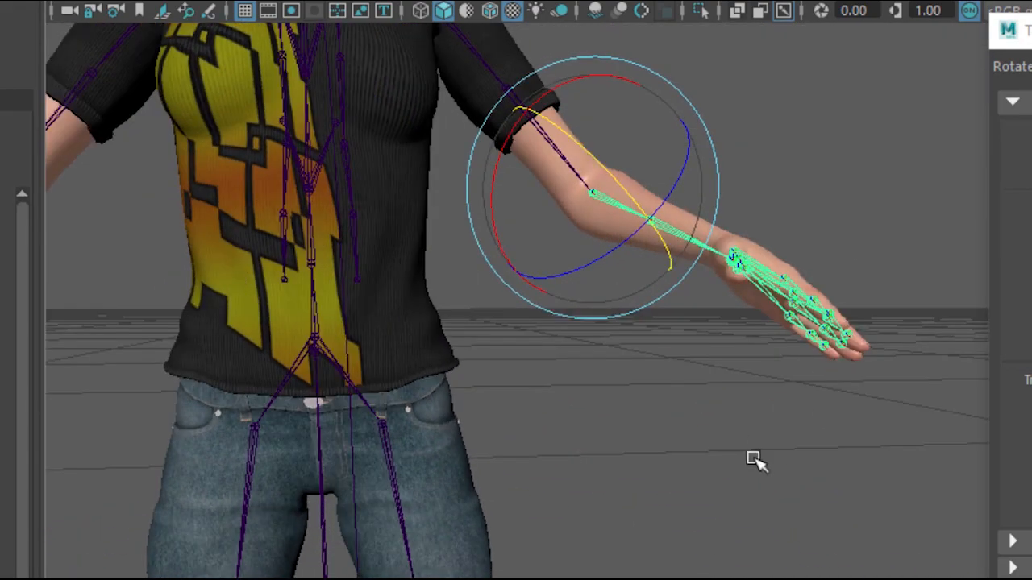
pyautogui.moveTo(753, 459); pyautogui.dragTo(963, 379)
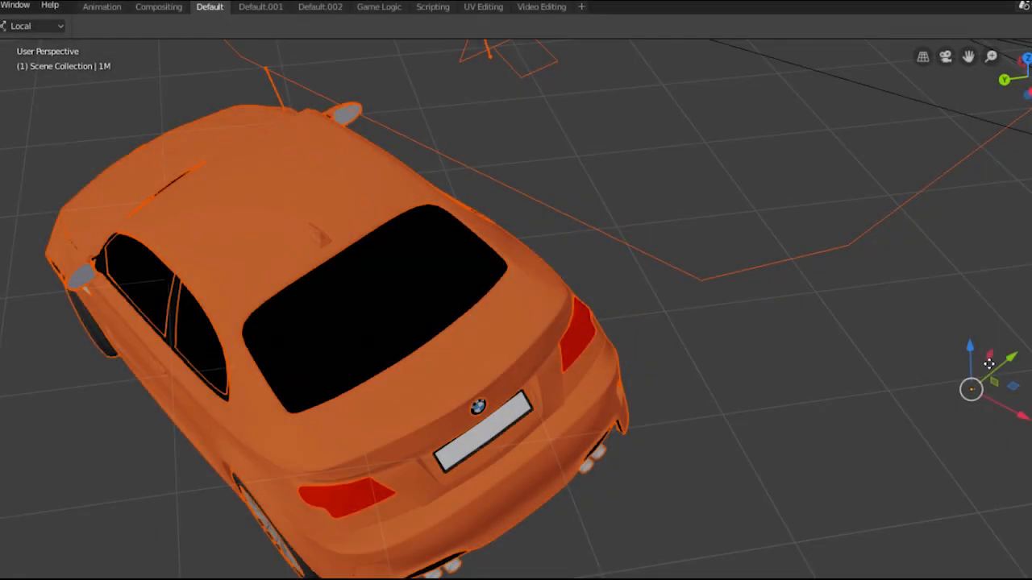
pyautogui.click(246, 52)
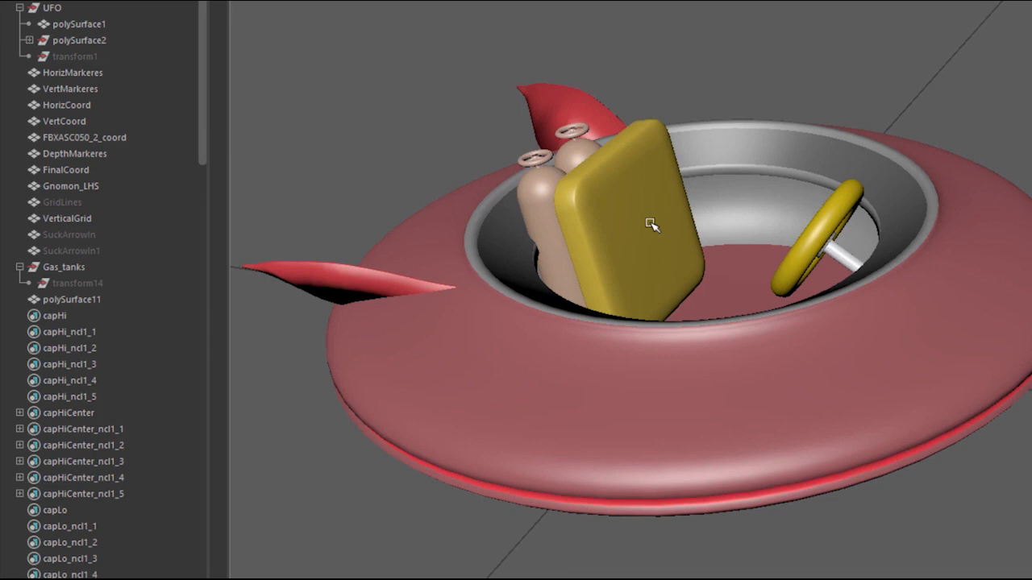
# Select the Gas_tanks group.
pyautogui.click(63, 267)
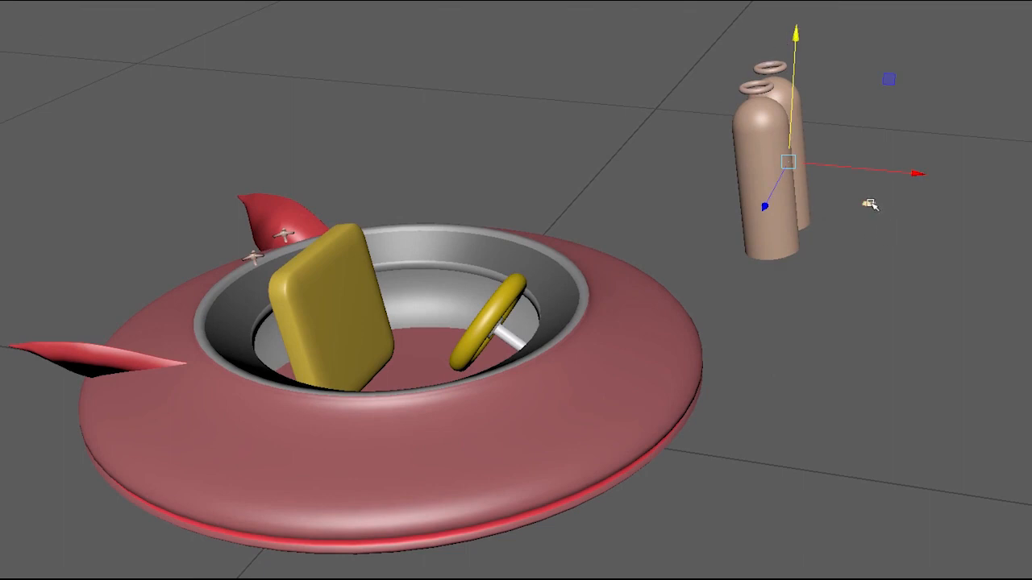
pyautogui.moveTo(788, 158); pyautogui.dragTo(563, 304)
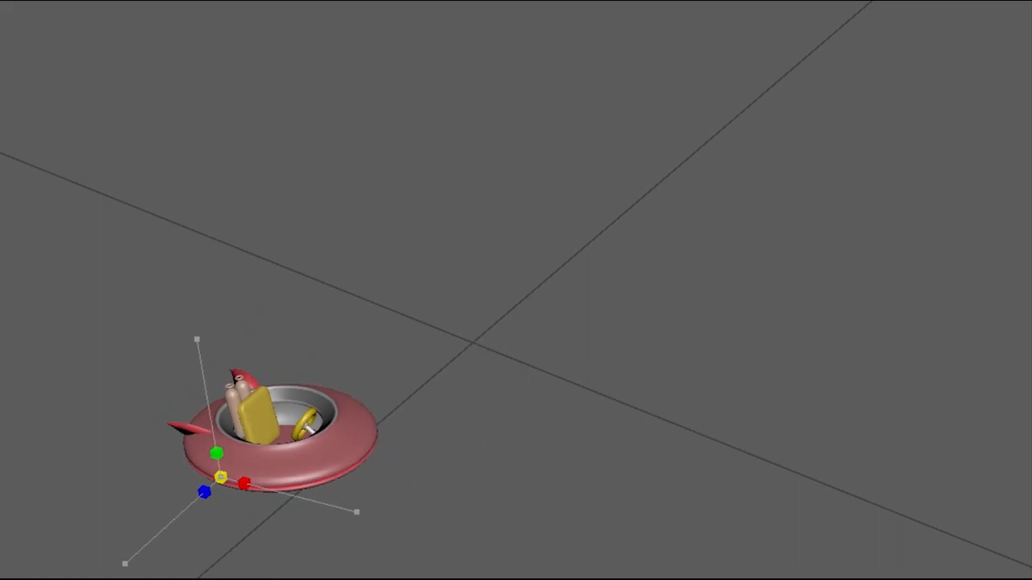
pyautogui.scroll(-3)
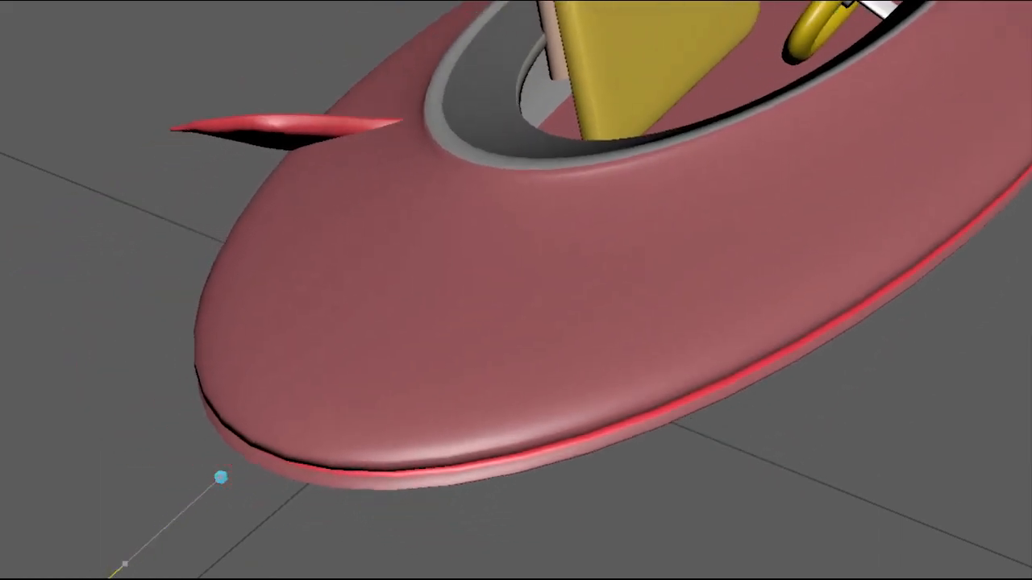